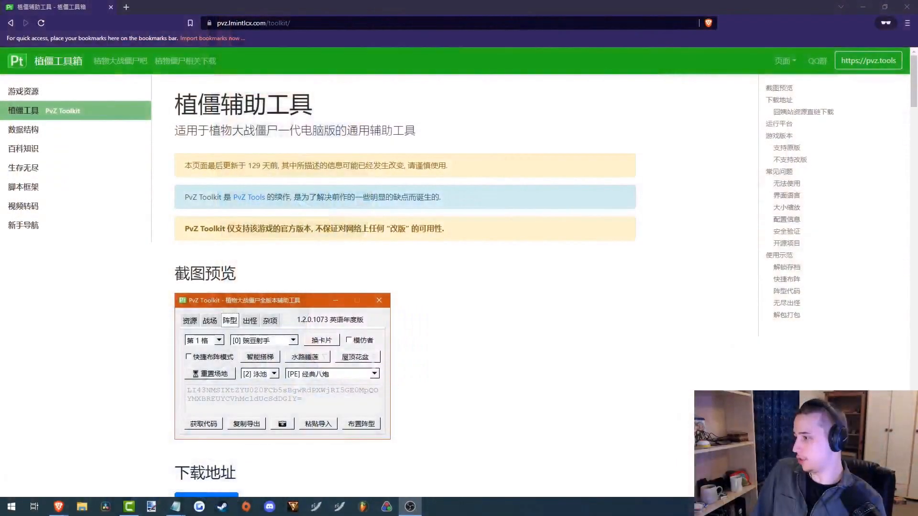
- Browse the toolkit screenshots, then scroll to the 下载地址 section with 初雪云下载 and its password
{"action": "left_click", "coordinate": [249, 320]}
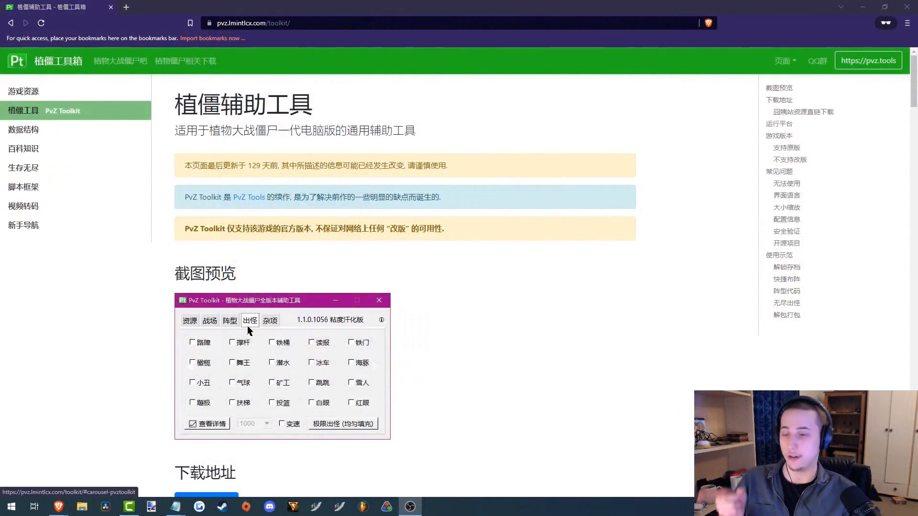
{"action": "mouse_move", "coordinate": [270, 221]}
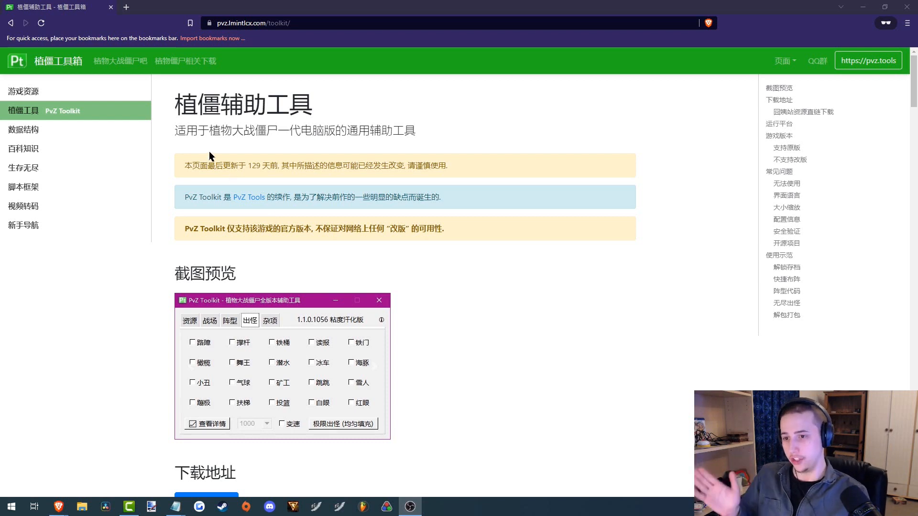
{"action": "left_click", "coordinate": [270, 320]}
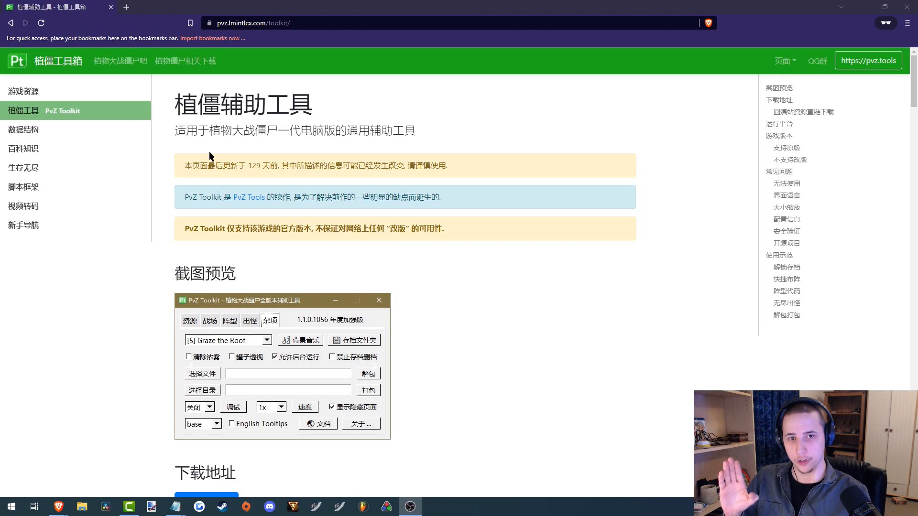
{"action": "mouse_move", "coordinate": [420, 178]}
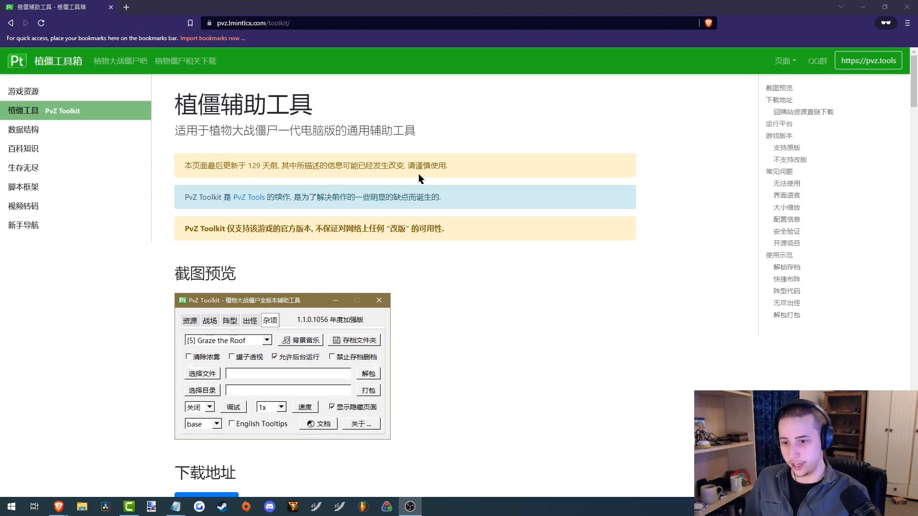
{"action": "scroll", "scroll_direction": "down", "scroll_amount": 3}
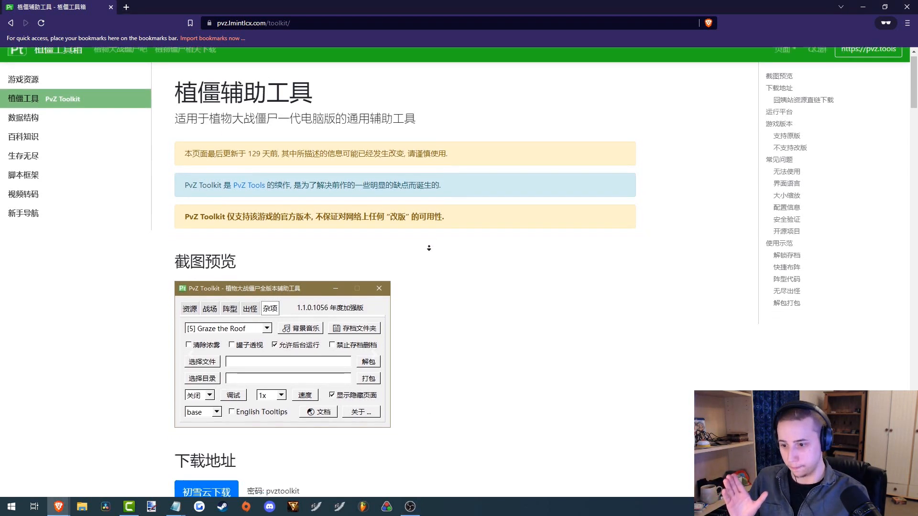
{"action": "scroll", "scroll_direction": "down", "scroll_amount": 3}
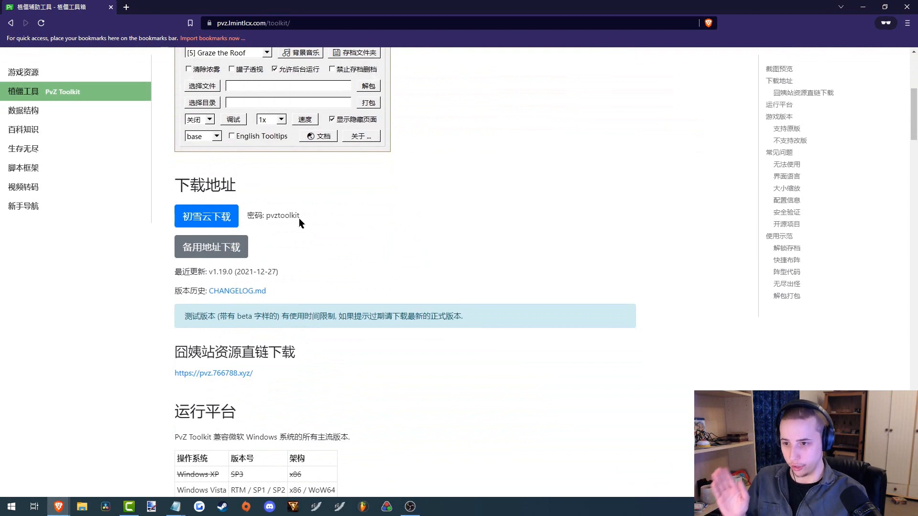
- Follow the 初雪云下载 link to the PvZ_Toolkit_v1.19.0.zip file page
{"action": "left_click", "coordinate": [206, 216]}
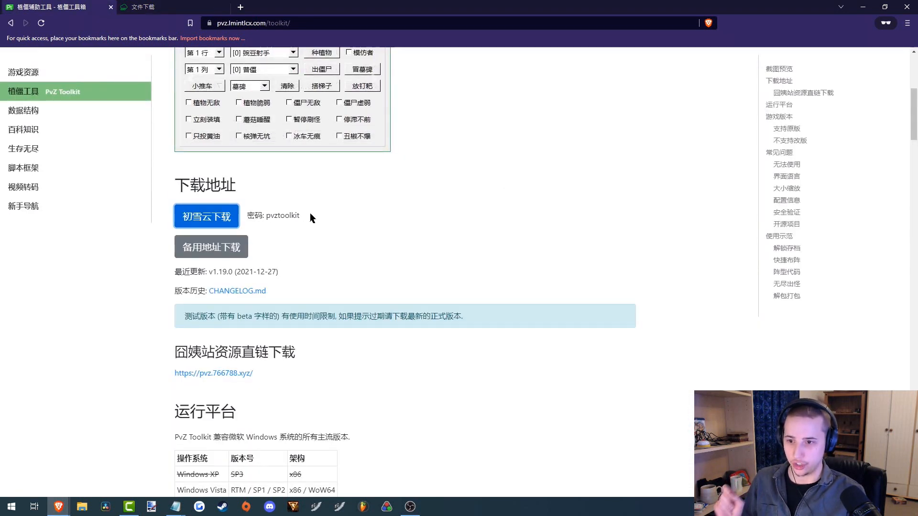
{"action": "right_click", "coordinate": [283, 216]}
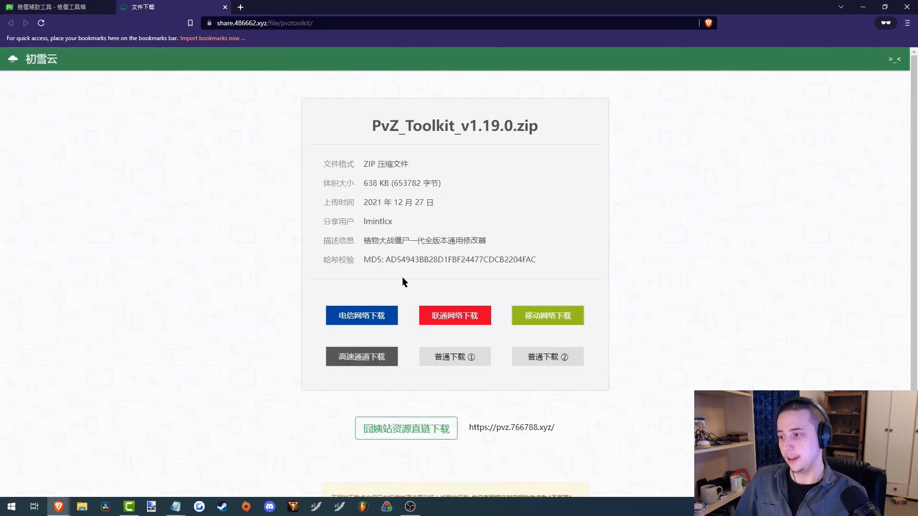
{"action": "mouse_move", "coordinate": [272, 333]}
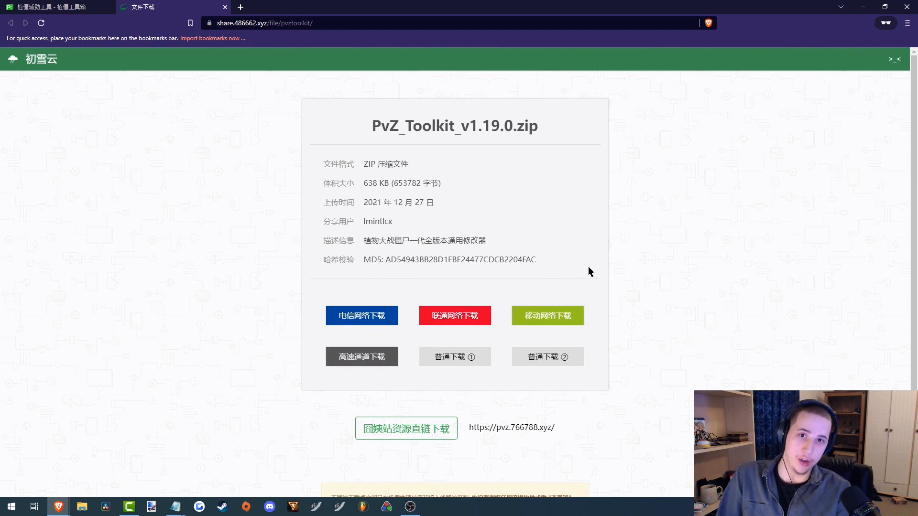
{"action": "mouse_move", "coordinate": [456, 133]}
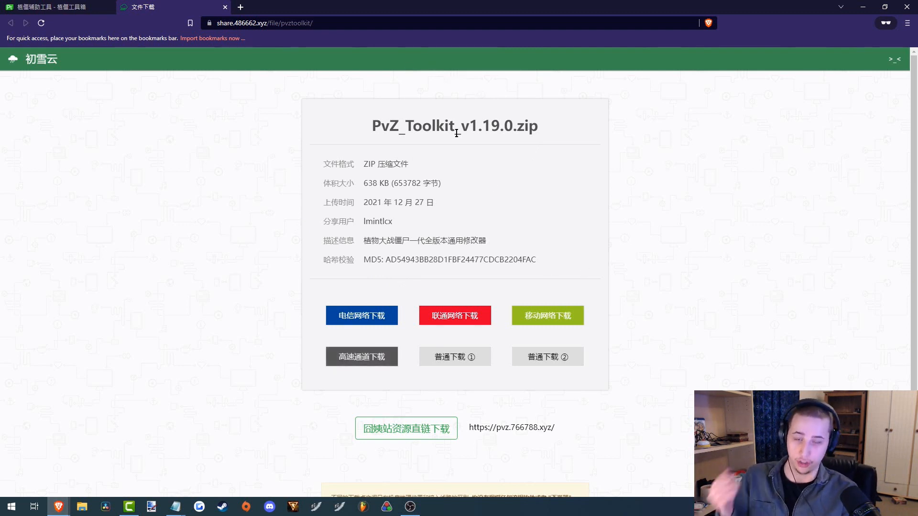
{"action": "mouse_move", "coordinate": [526, 241]}
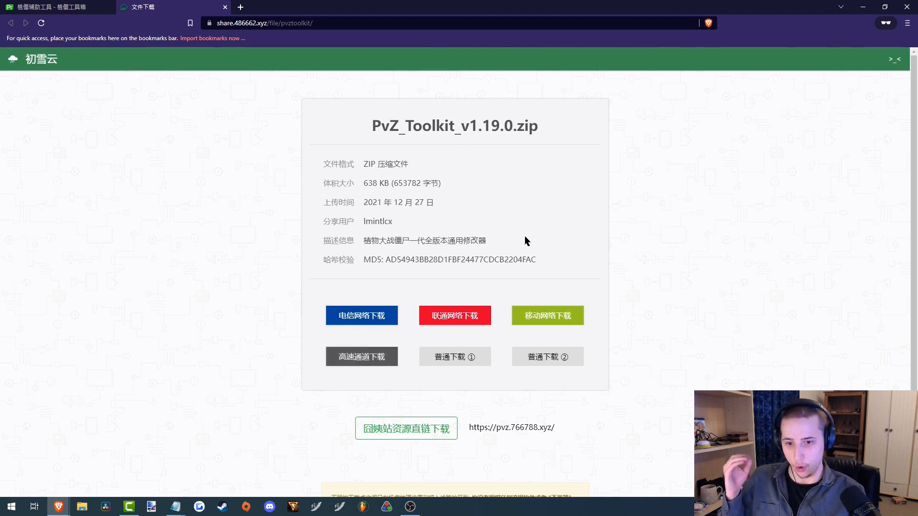
{"action": "mouse_move", "coordinate": [362, 317]}
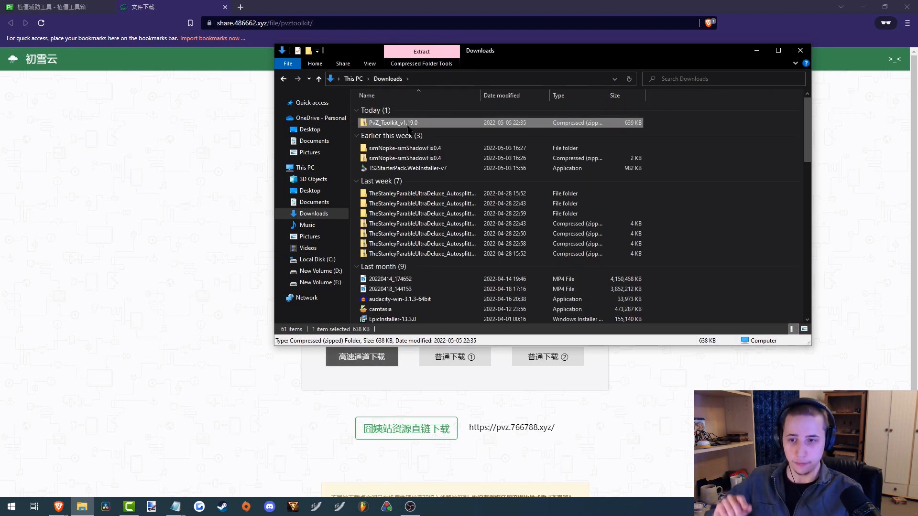
- Extract All of PvZ_Toolkit_v1.19.0.zip into the suggested Downloads folder
{"action": "right_click", "coordinate": [392, 123]}
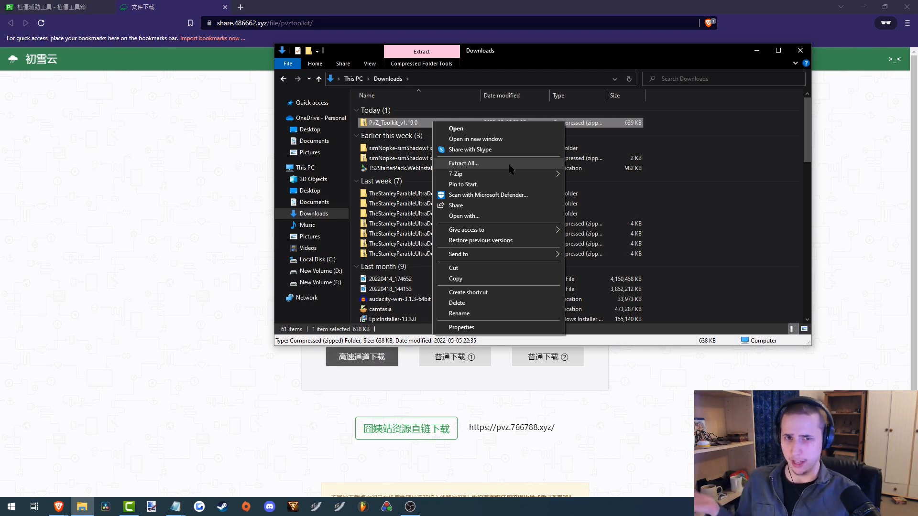
{"action": "left_click", "coordinate": [463, 163]}
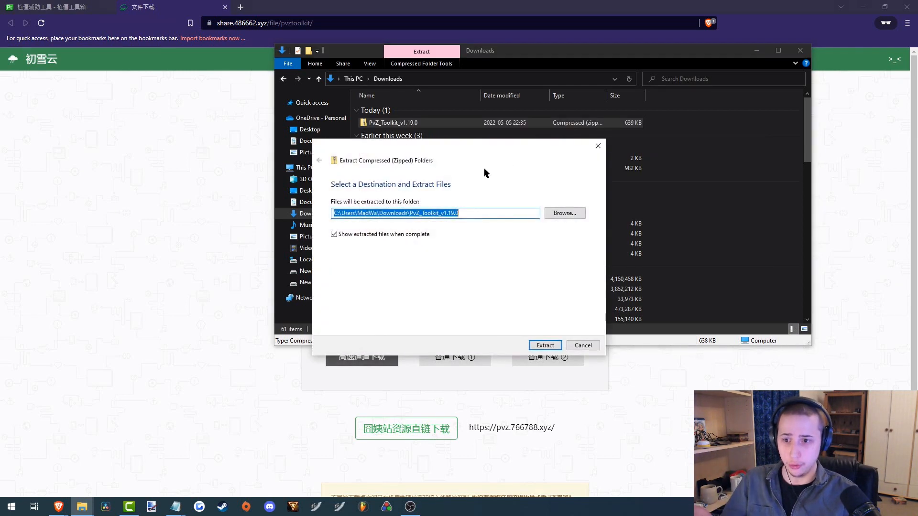
{"action": "left_click", "coordinate": [545, 345]}
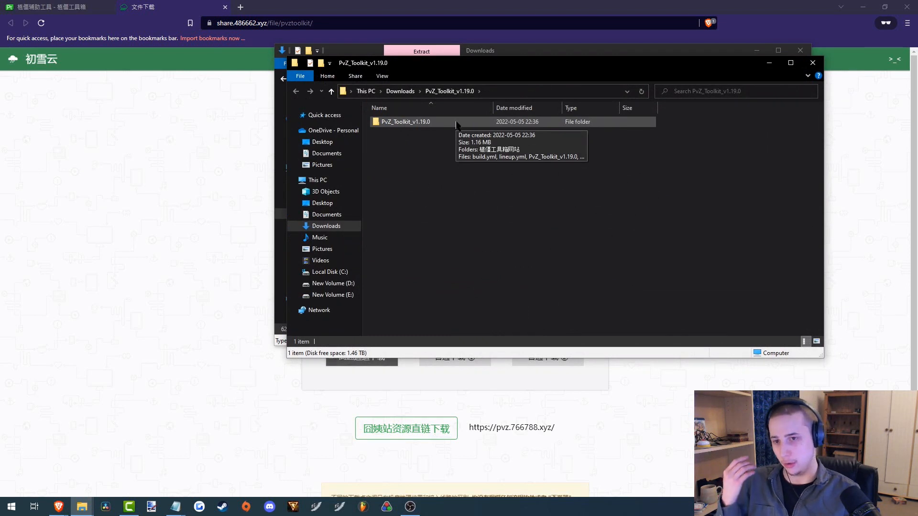
- Run PvZ_Toolkit_v1.19.0 from its extracted folder, choosing More info then Run anyway
{"action": "double_click", "coordinate": [405, 122]}
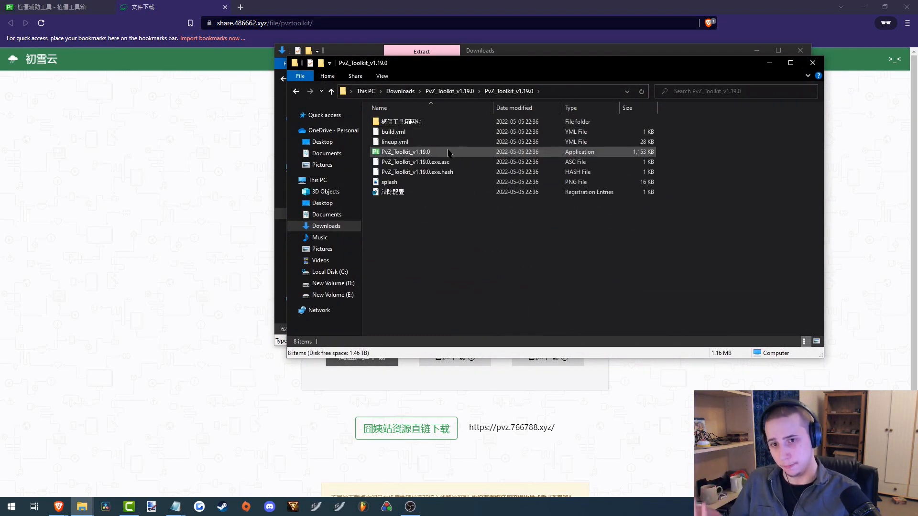
{"action": "double_click", "coordinate": [405, 151]}
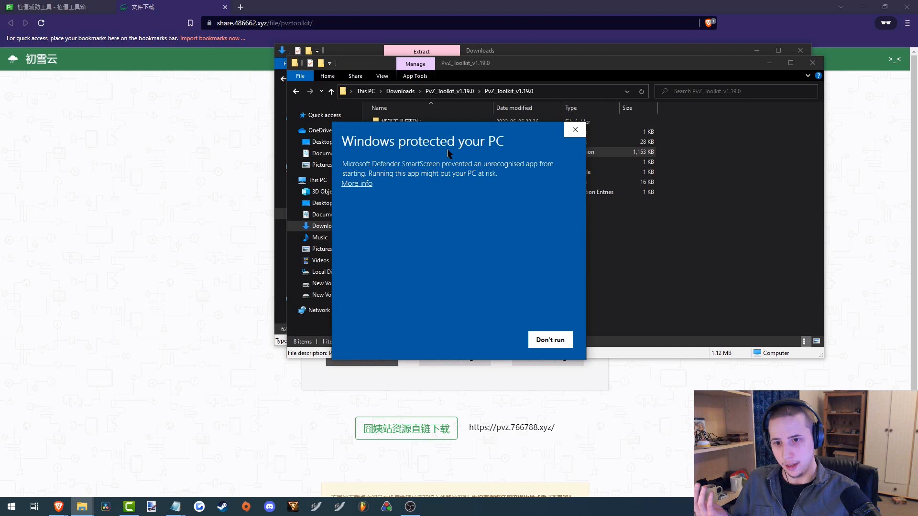
{"action": "mouse_move", "coordinate": [598, 123]}
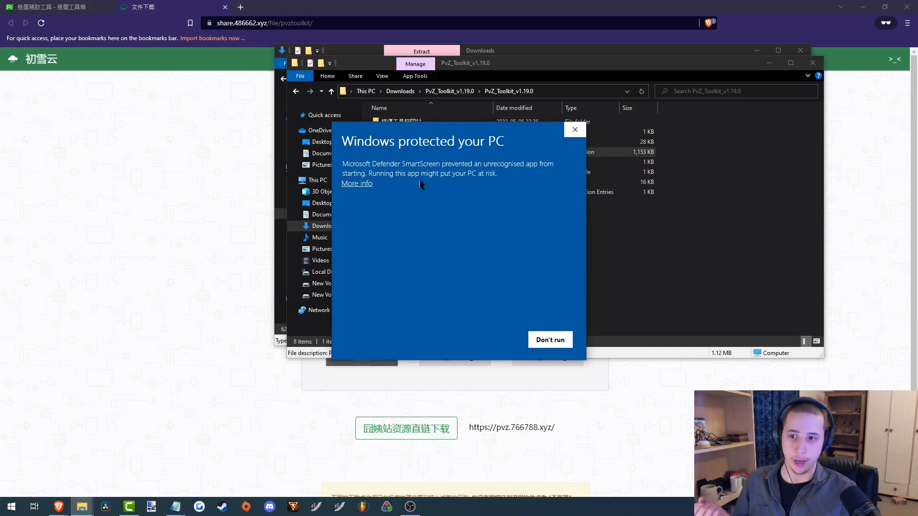
{"action": "left_click", "coordinate": [357, 183]}
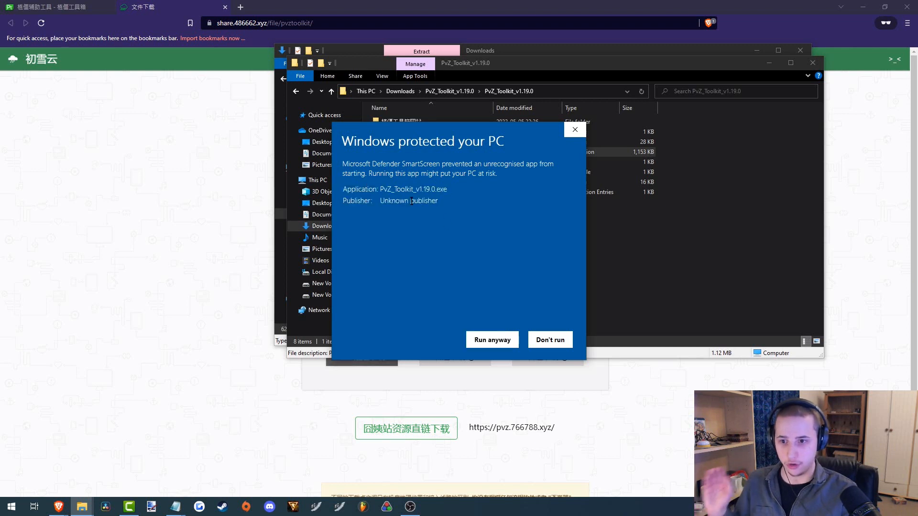
{"action": "mouse_move", "coordinate": [518, 269]}
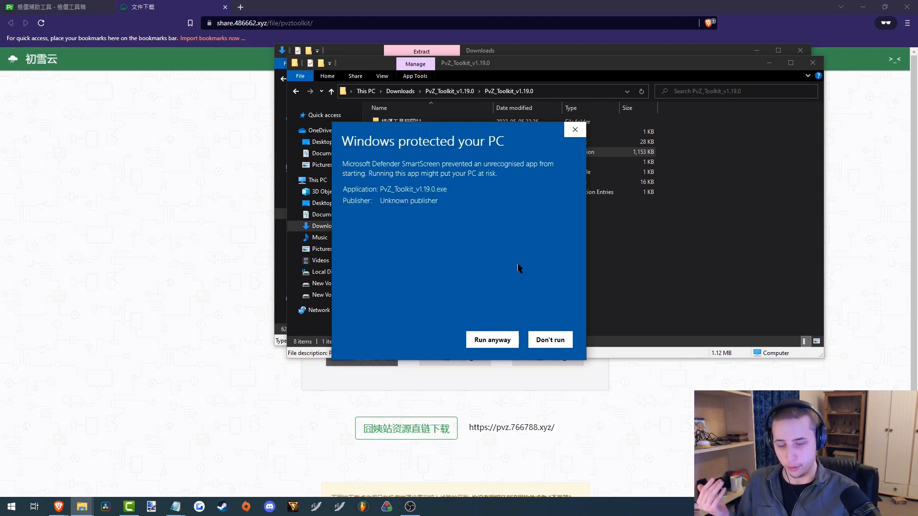
{"action": "left_click", "coordinate": [492, 340]}
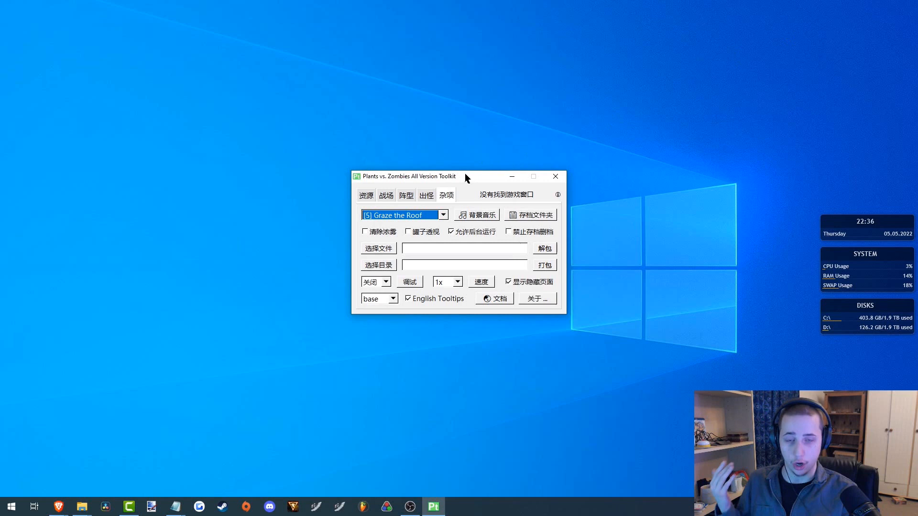
- Drag the All Version Toolkit window leftward and bring up Steam's recent games list
{"action": "left_click_drag", "start_coordinate": [464, 177], "coordinate": [472, 167]}
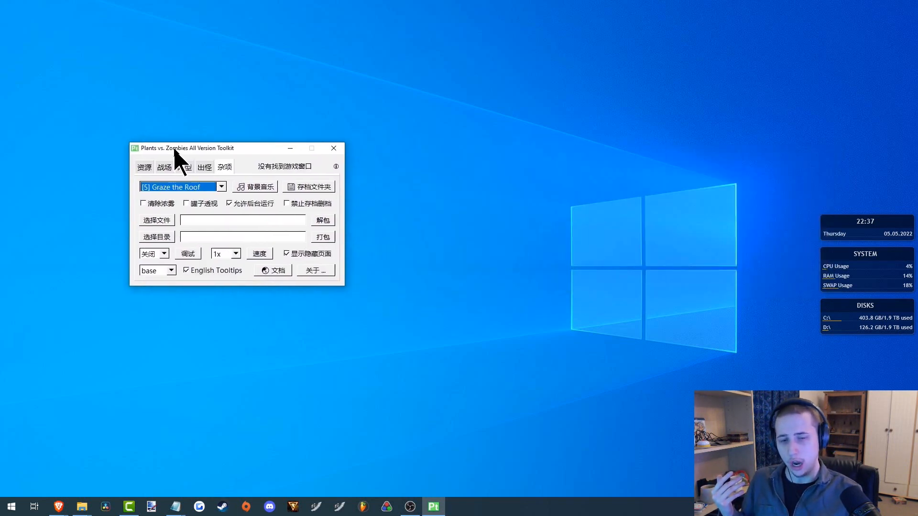
{"action": "left_click", "coordinate": [286, 254]}
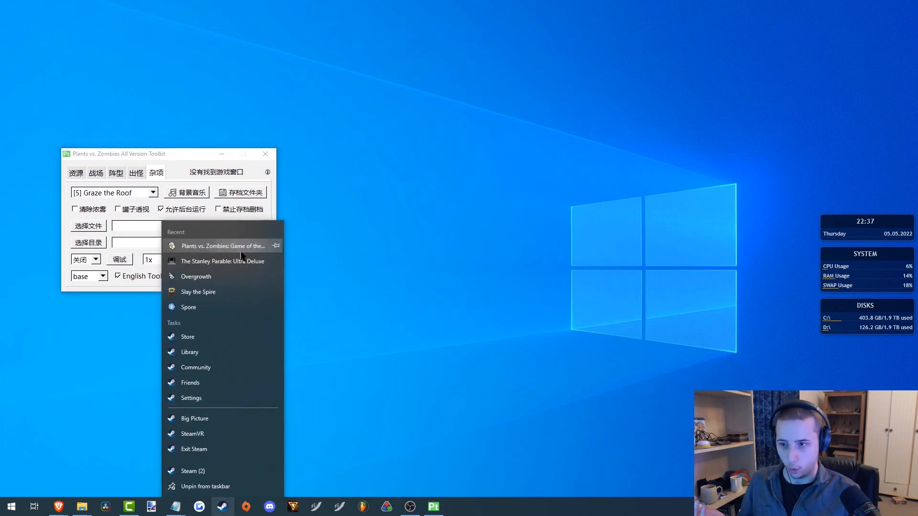
- Launch Plants vs. Zombies from Steam's Recent list and choose MINI-GAMES
{"action": "left_click", "coordinate": [222, 245]}
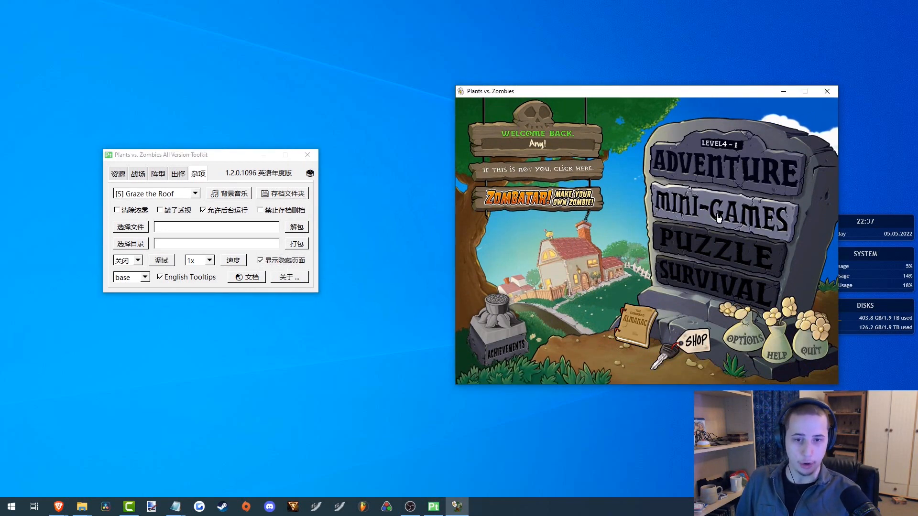
{"action": "left_click", "coordinate": [720, 214]}
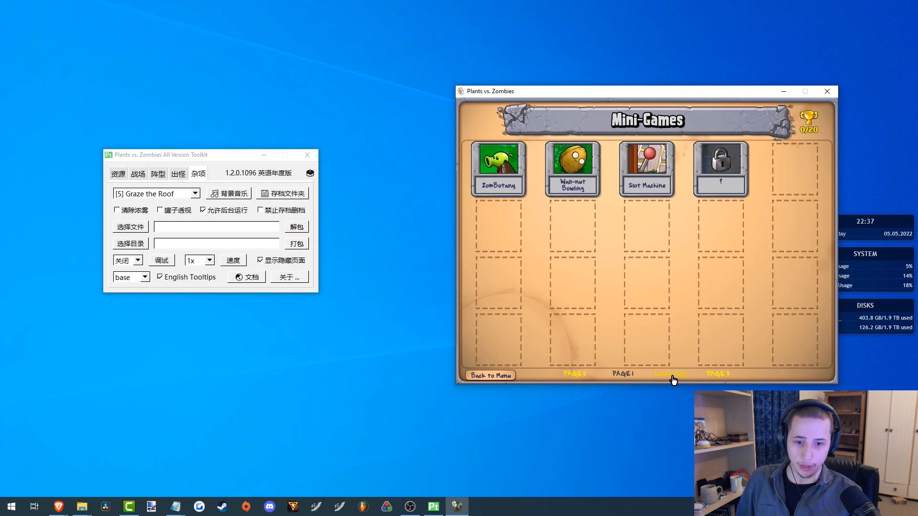
- Switch the Mini-Games screen to the Limbo Page
{"action": "left_click", "coordinate": [671, 374]}
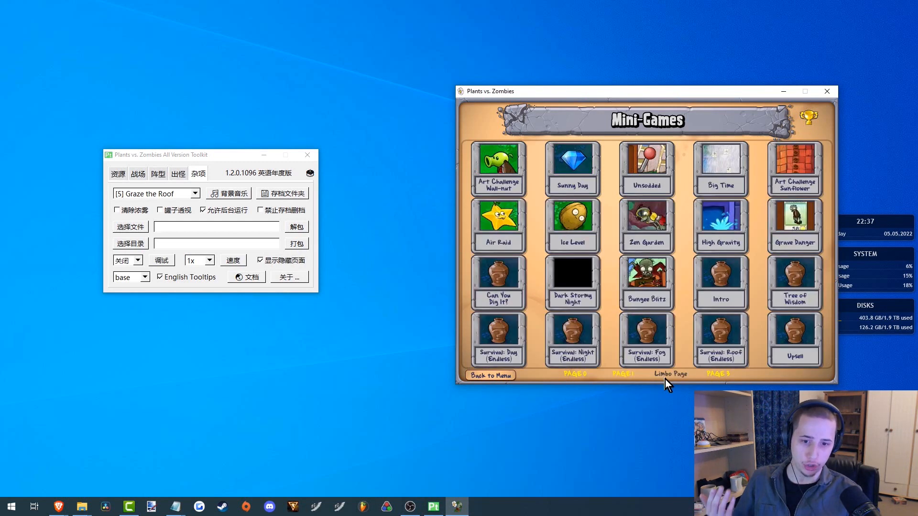
{"action": "mouse_move", "coordinate": [697, 190]}
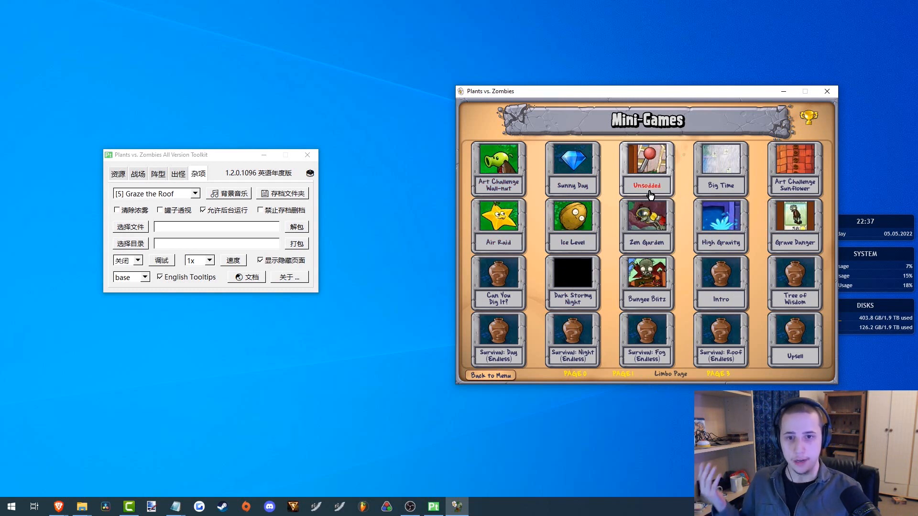
{"action": "mouse_move", "coordinate": [440, 370]}
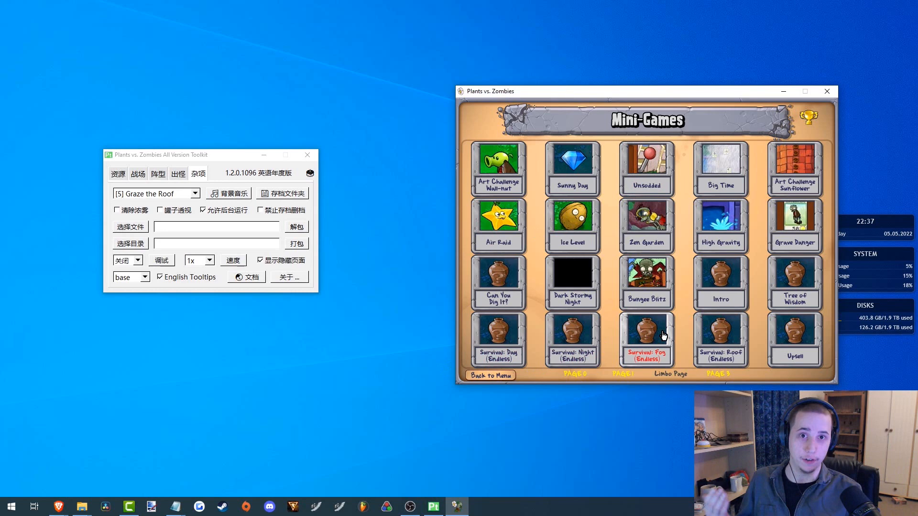
{"action": "mouse_move", "coordinate": [676, 337]}
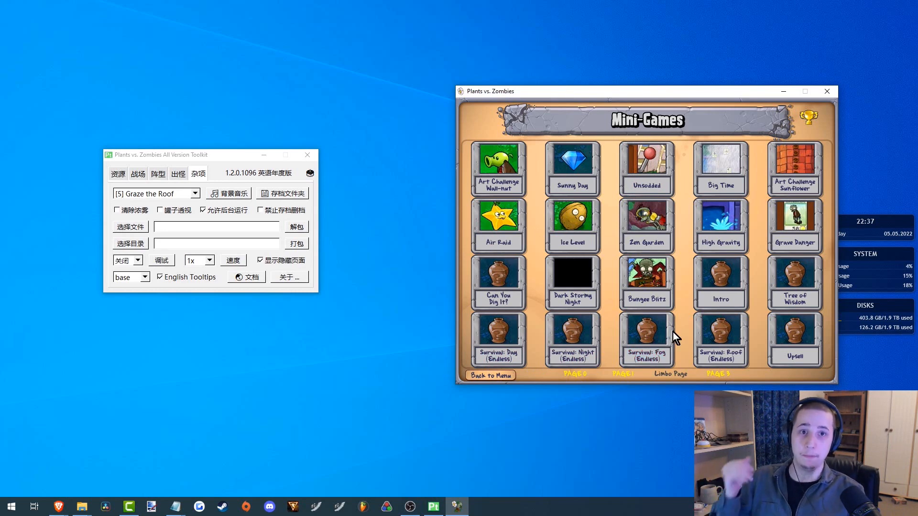